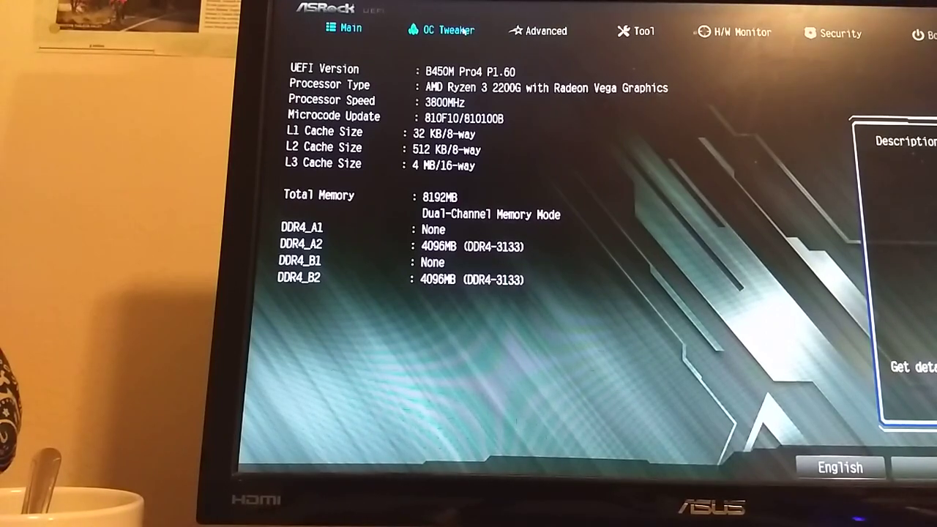
# Step: Switch to OC Tweaker showing the CPU at 3800 MHz, 1.275 V and memory at DDR4-3133
pyautogui.click(441, 29)
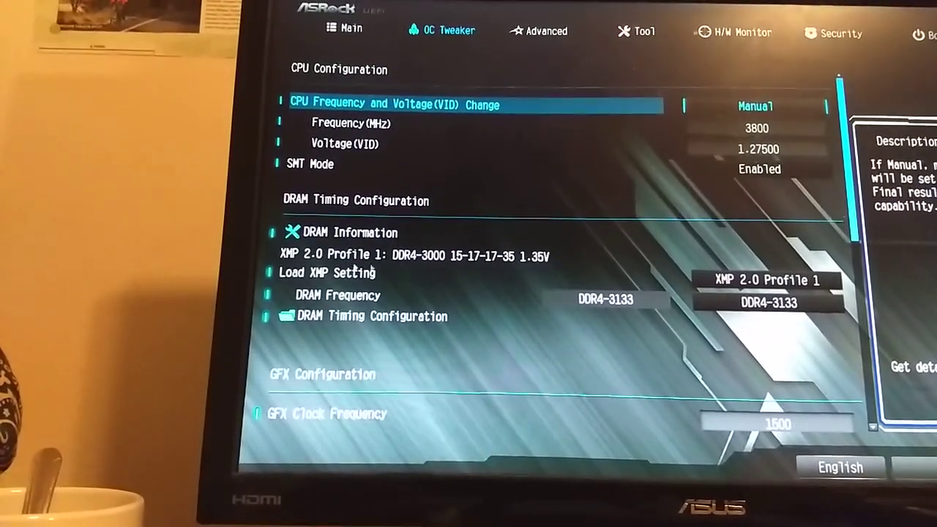
# Step: Enter DRAM Timing Configuration listing CAS latency and the secondary timings
pyautogui.click(328, 273)
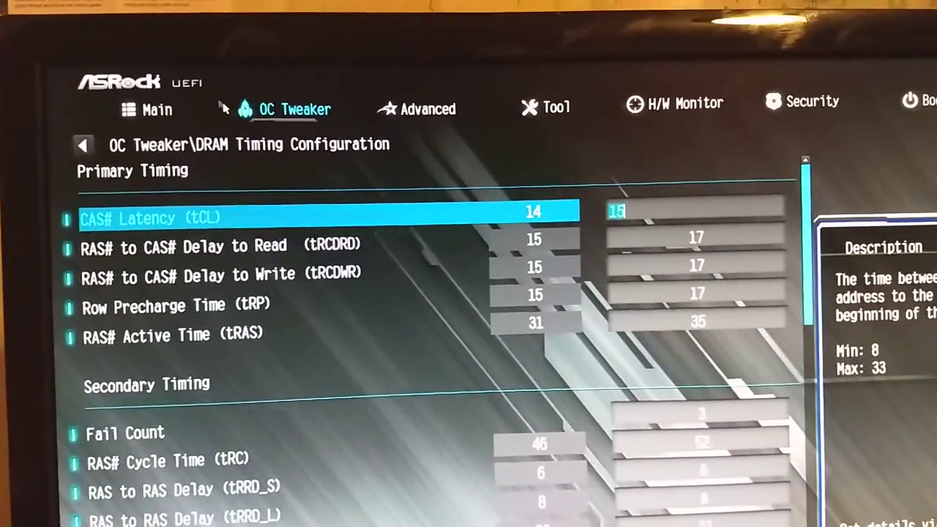
# Step: Review the secondary DRAM timings and return to OC Tweaker at the 1.40 V DRAM voltage and user profiles
pyautogui.click(147, 108)
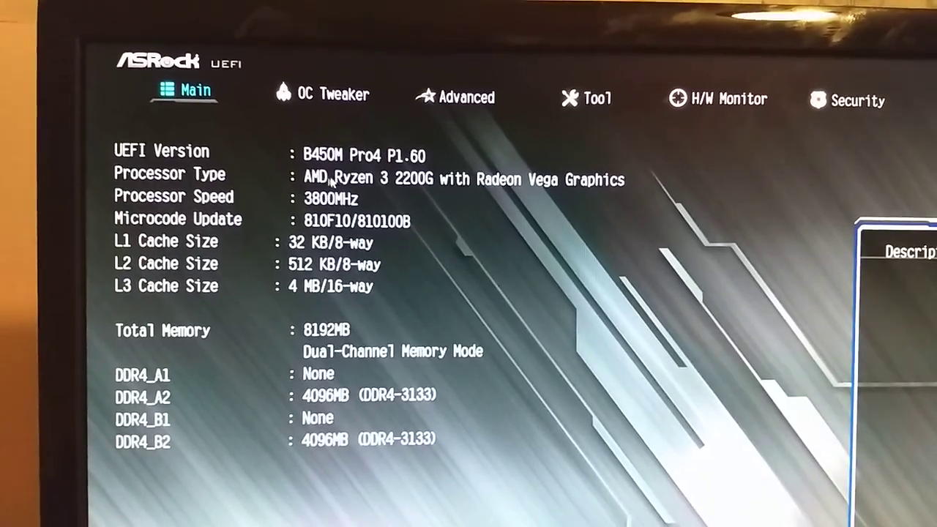
pyautogui.click(322, 94)
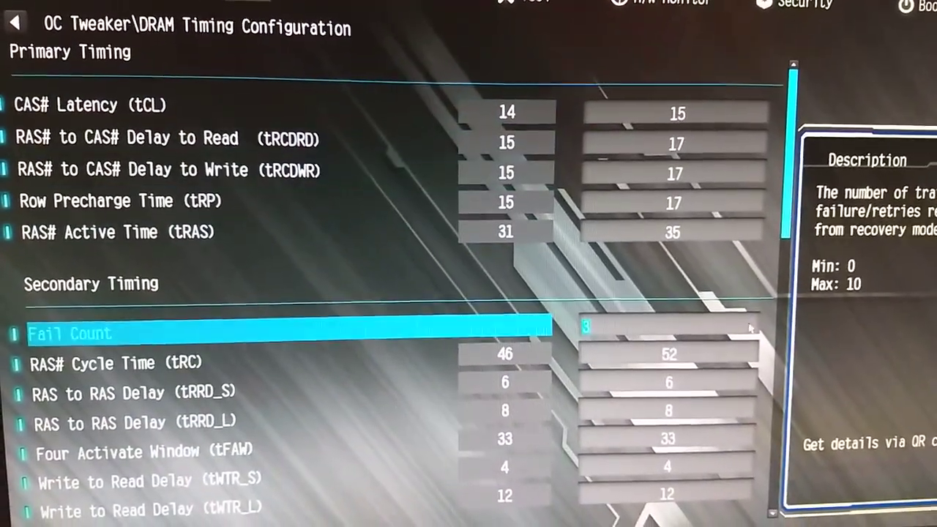
pyautogui.scroll(-3)
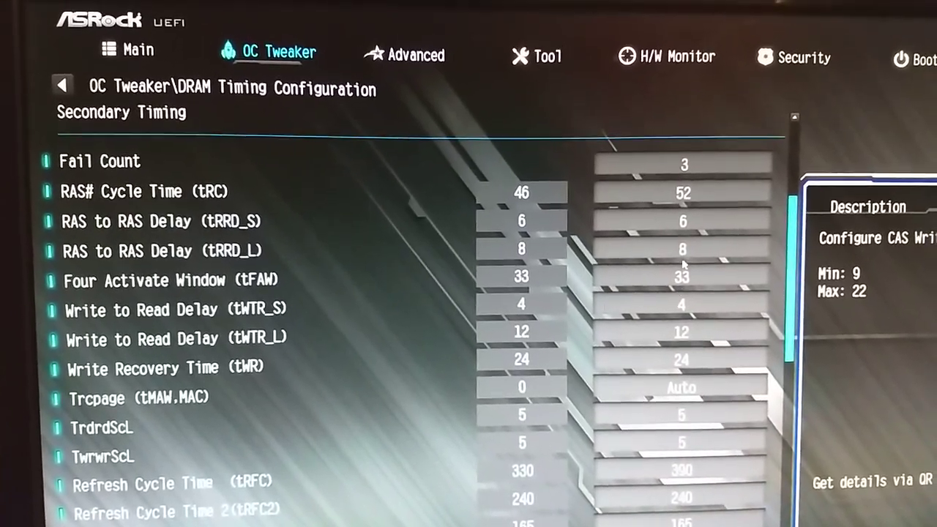
pyautogui.scroll(-3)
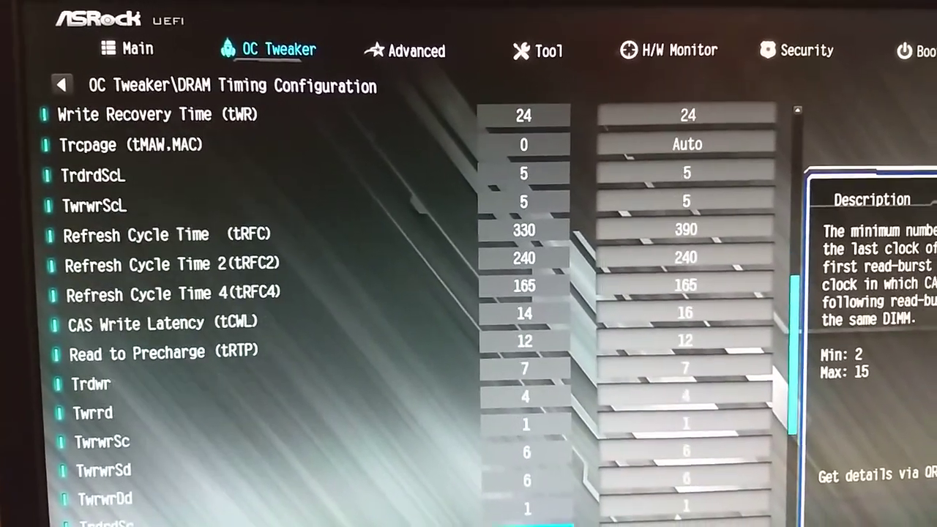
pyautogui.scroll(-3)
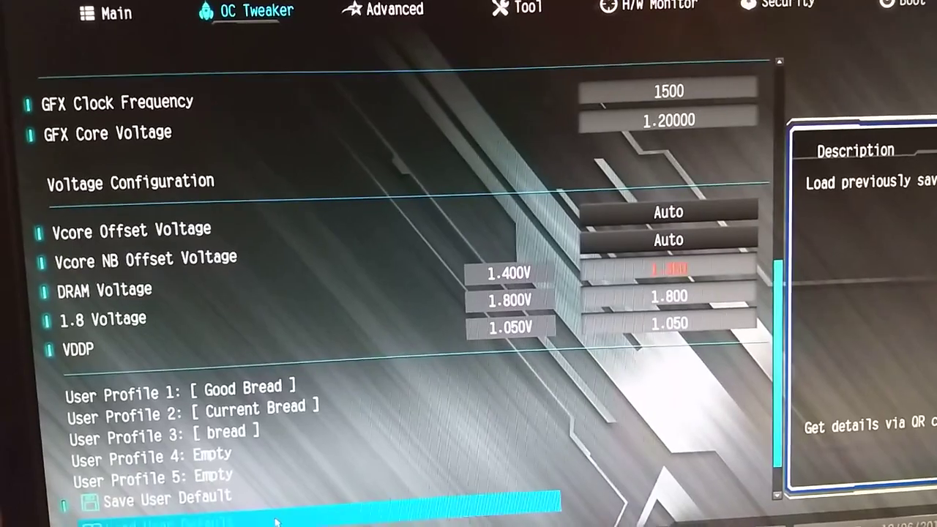
# Step: Load User Profile 3 'bread' and acknowledge the successful restore
pyautogui.click(147, 513)
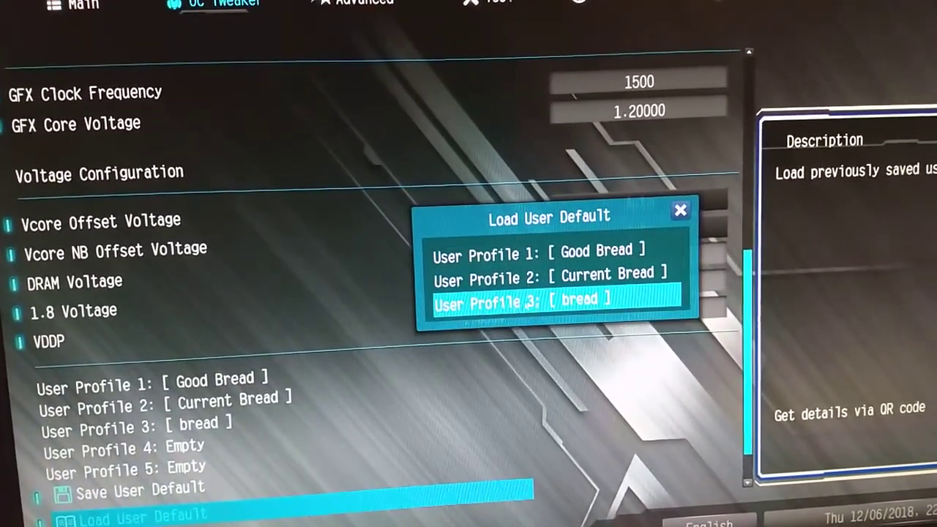
pyautogui.click(560, 299)
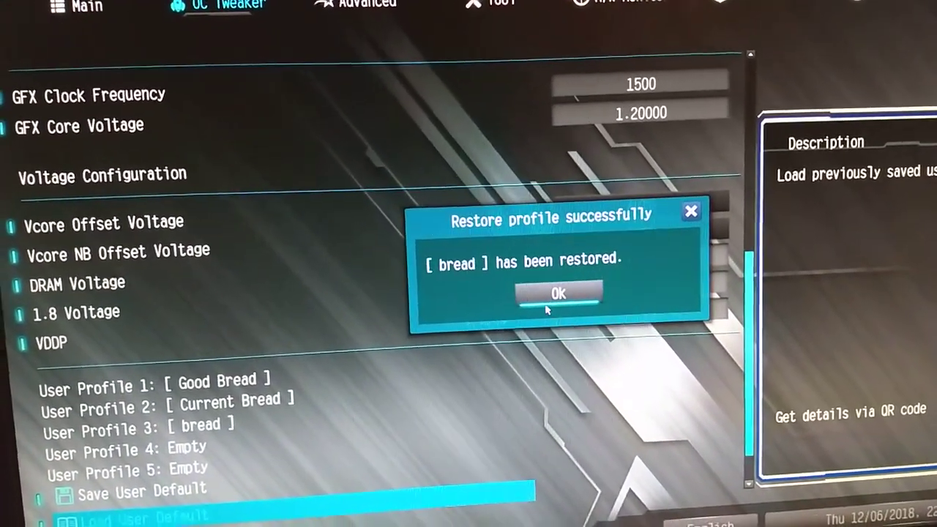
pyautogui.click(558, 292)
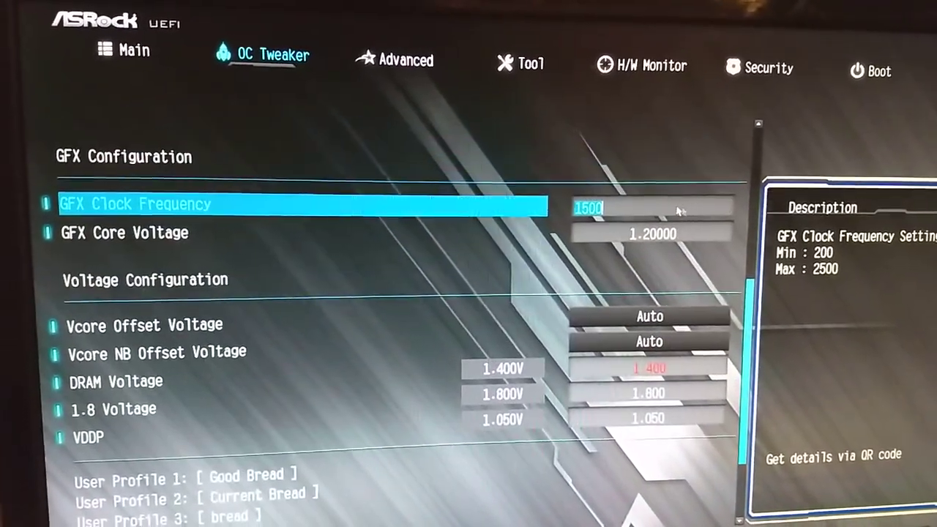
# Step: Re-enter DRAM Timing Configuration where CAS latency now reads 13 against the current 14
pyautogui.scroll(3)
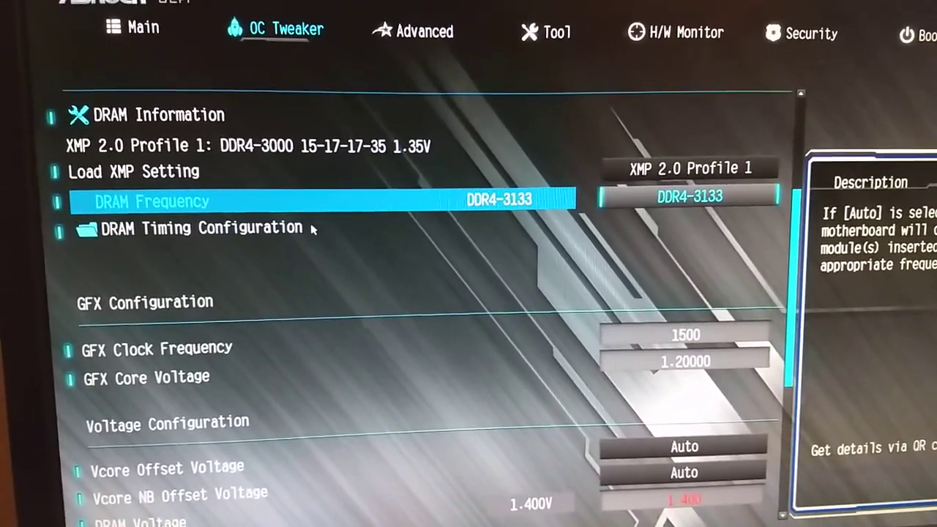
pyautogui.click(198, 229)
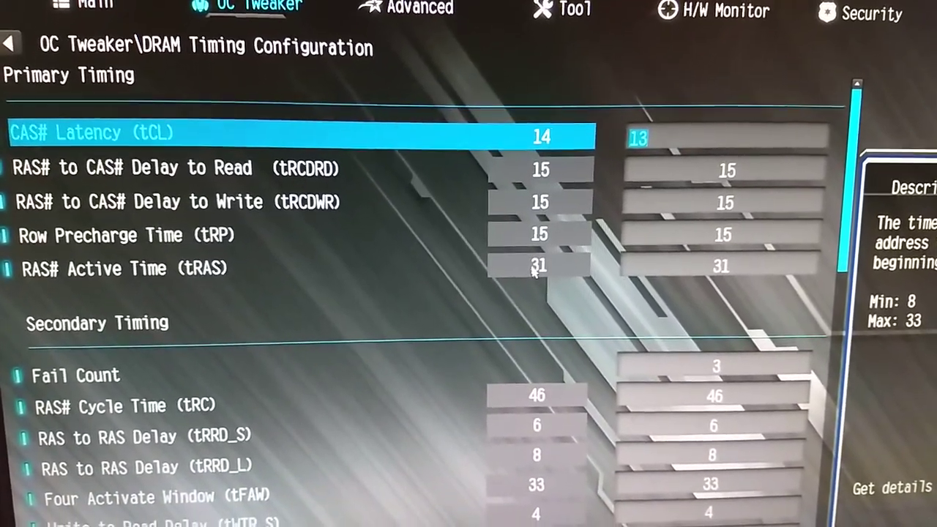
pyautogui.scroll(-3)
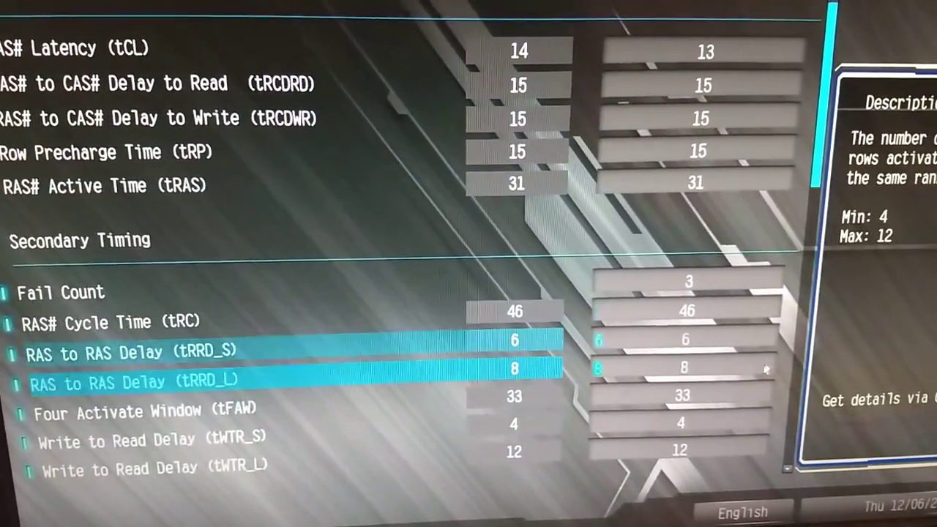
pyautogui.press('Up')
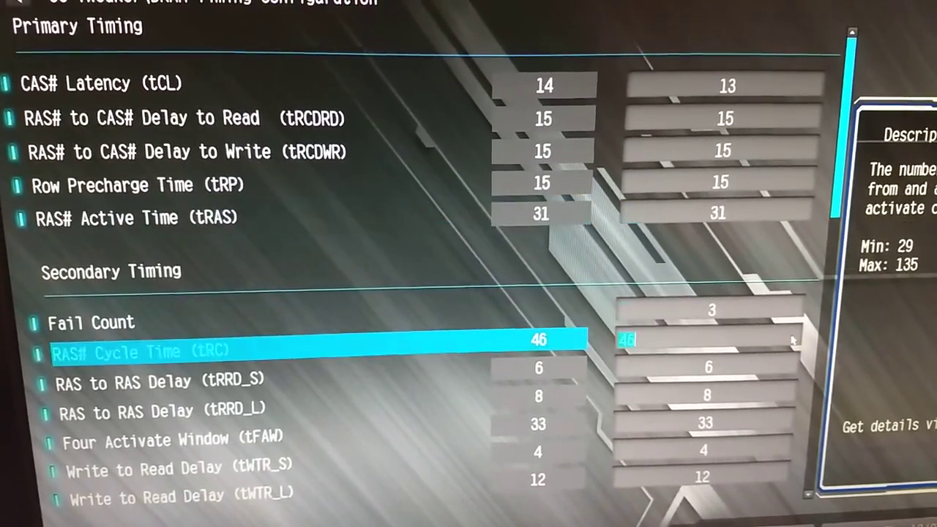
pyautogui.press('Down')
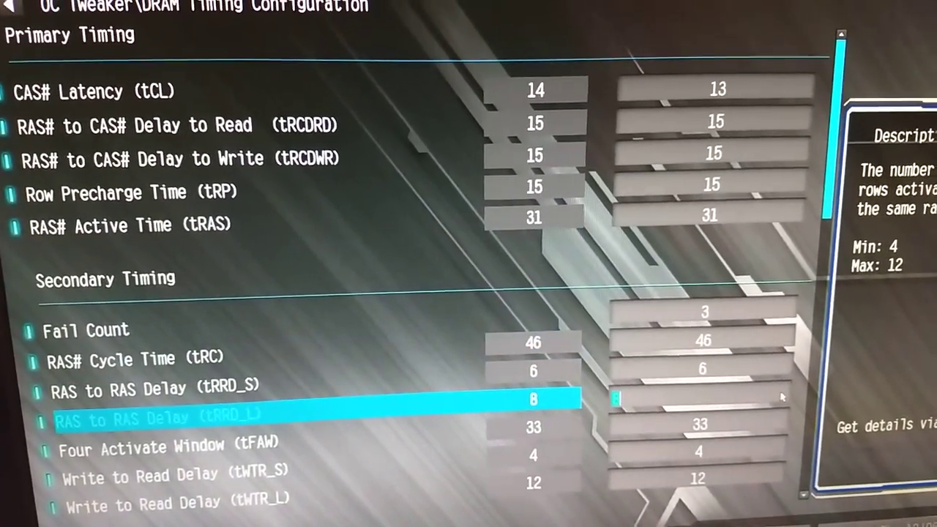
pyautogui.scroll(-3)
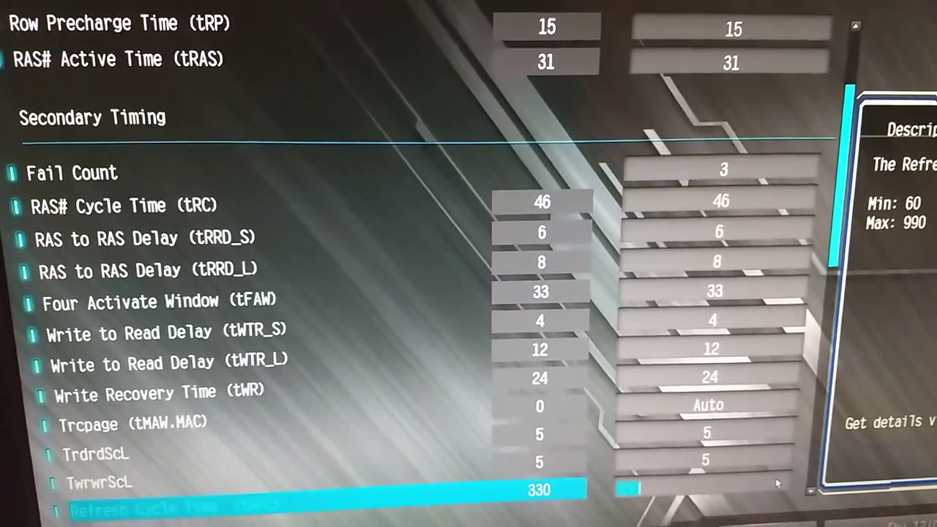
pyautogui.scroll(-3)
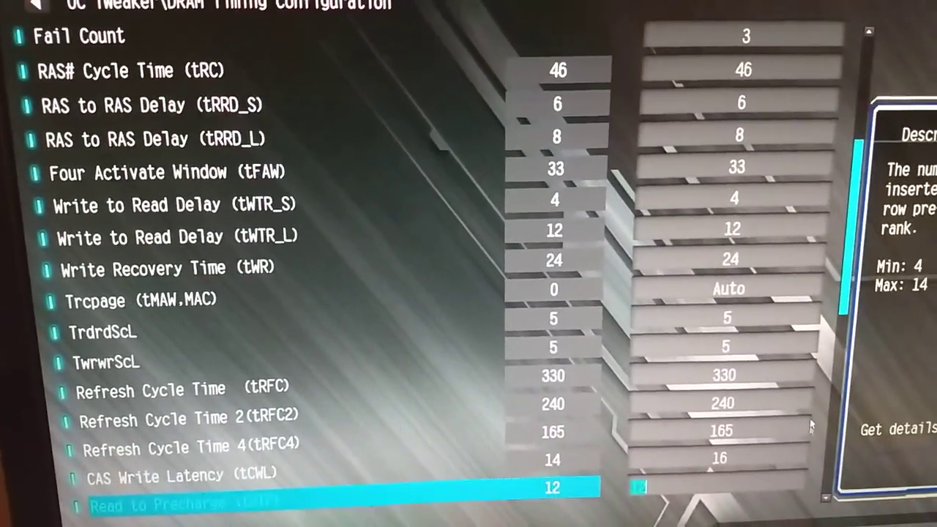
pyautogui.scroll(-3)
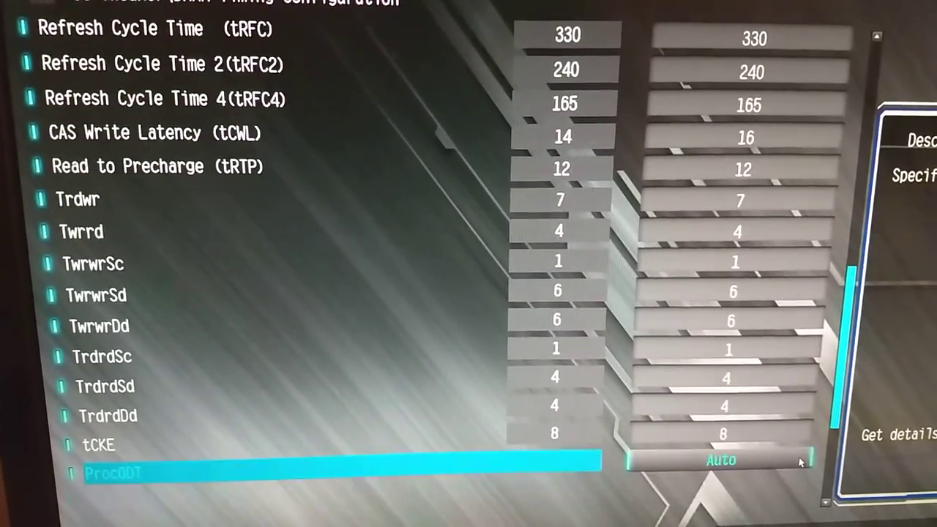
pyautogui.scroll(-3)
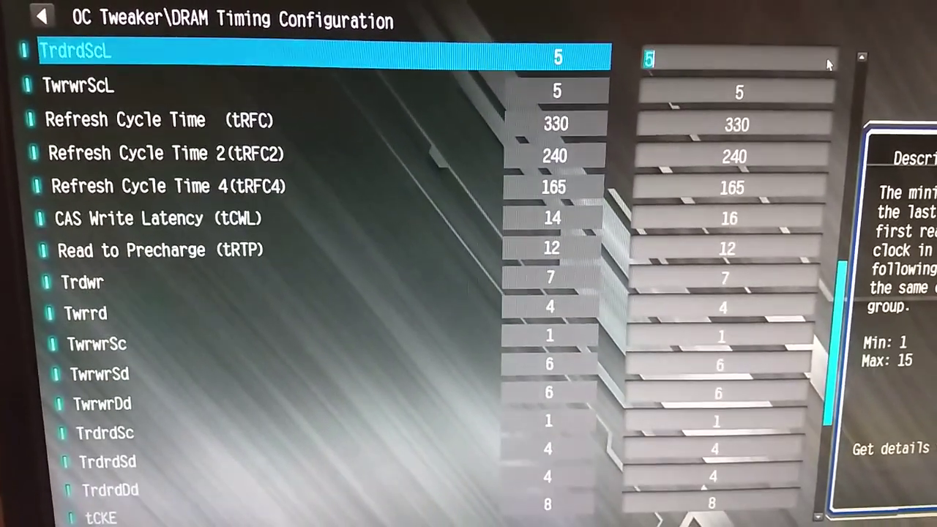
pyautogui.scroll(3)
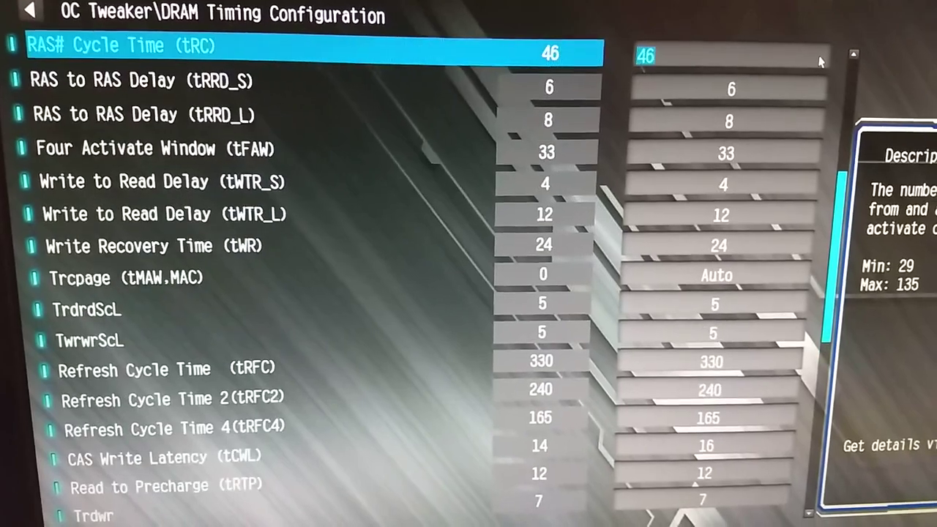
pyautogui.scroll(3)
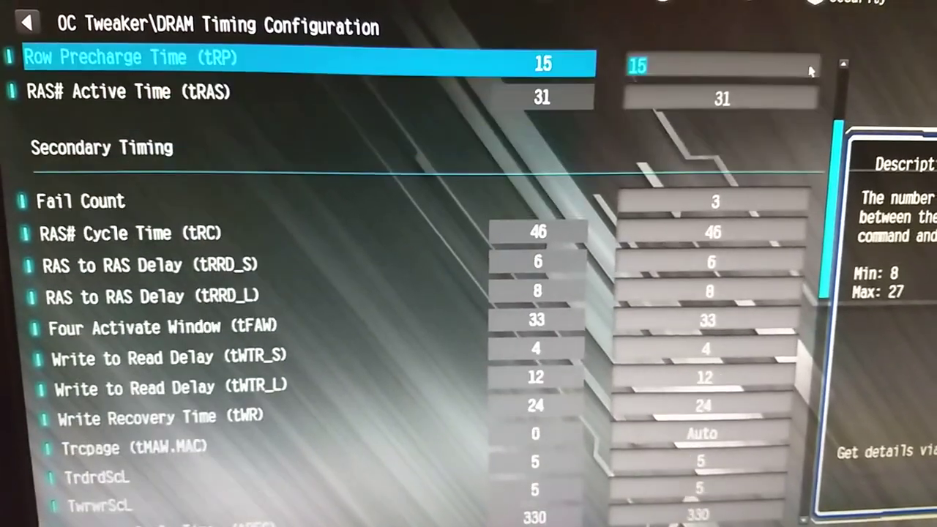